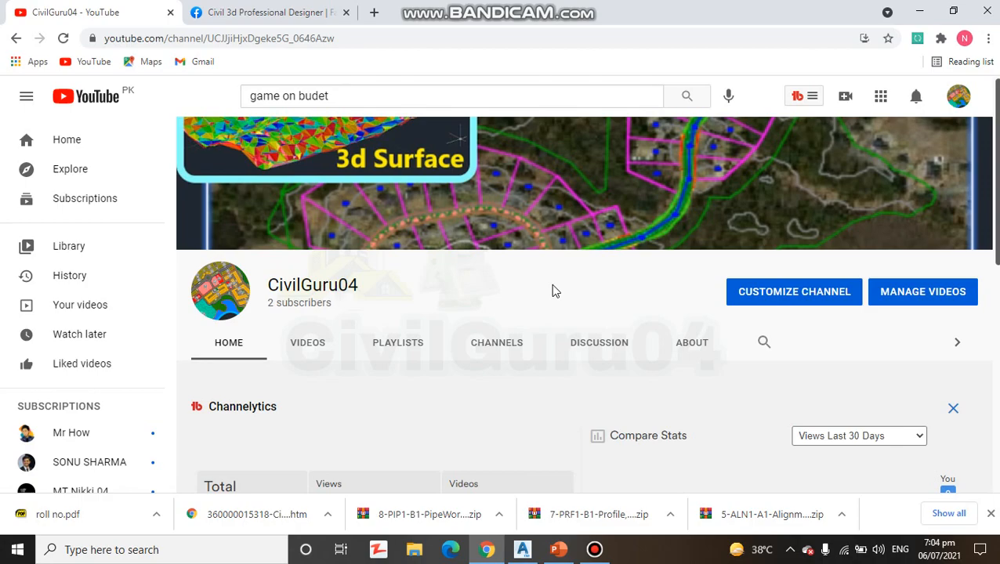
- Switch from the YouTube channel in Chrome to the open PowerPoint deck
click(558, 549)
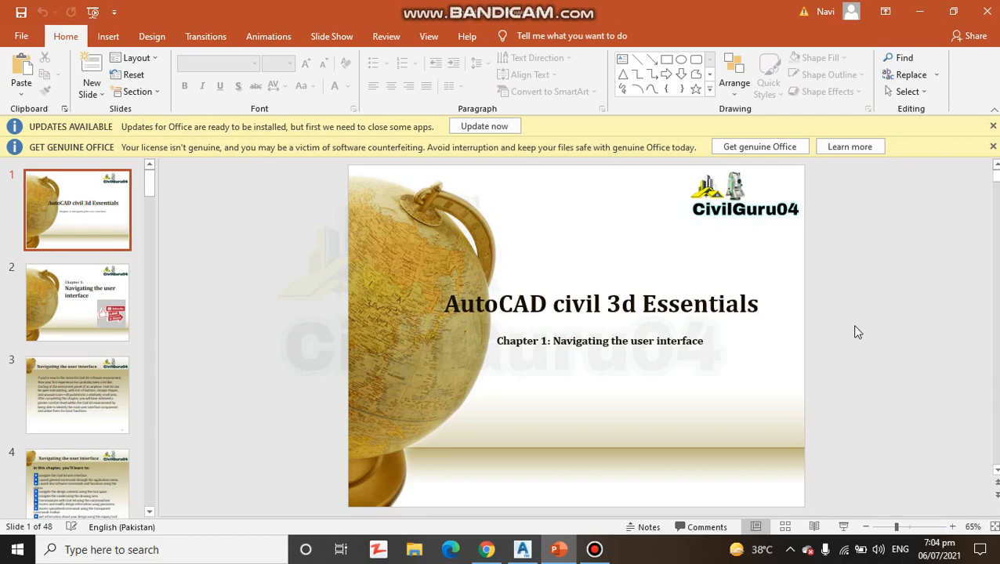
- Advance through the chapter title slide to slide 3, 'Navigating the user interface'
click(76, 303)
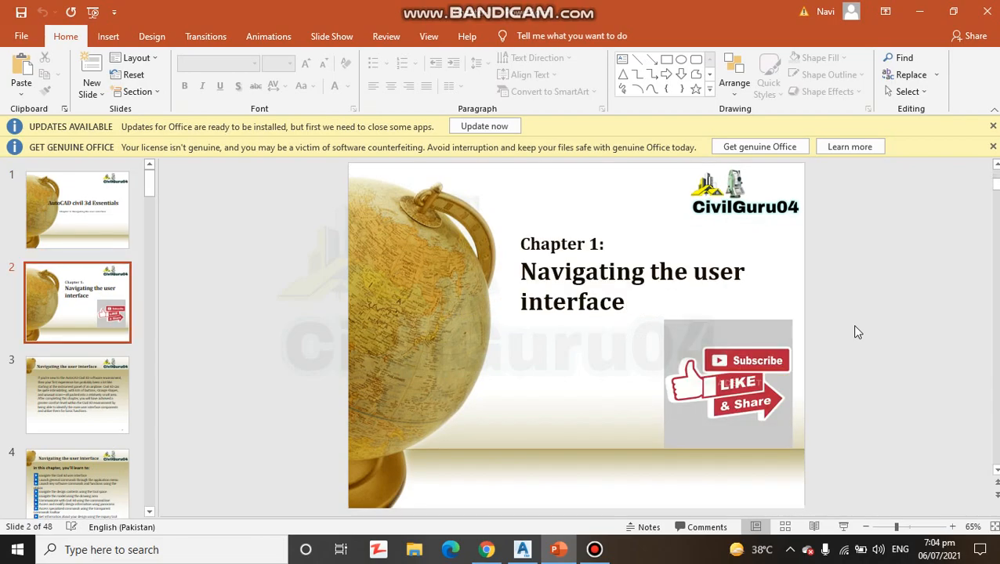
click(76, 395)
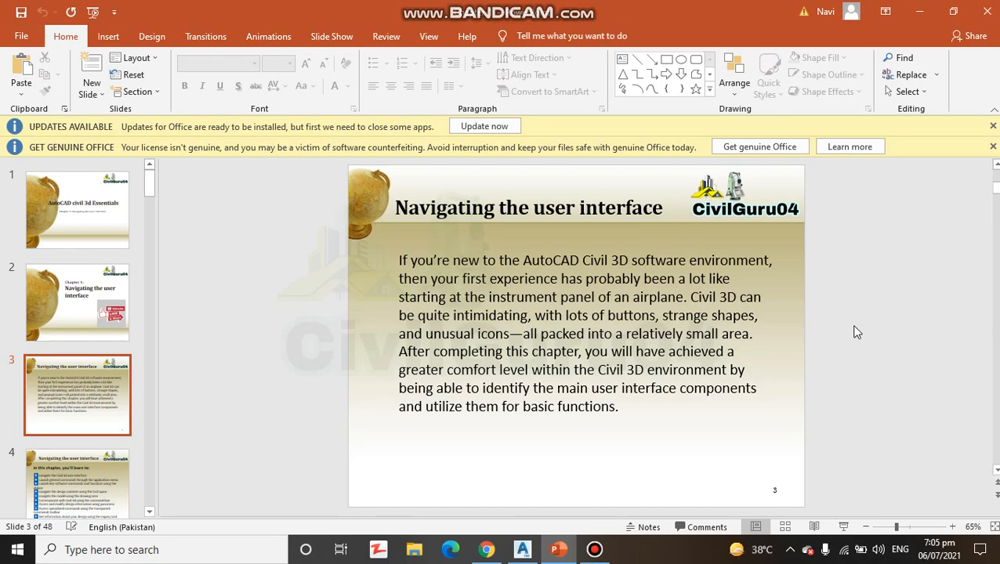
mouse_move(640, 448)
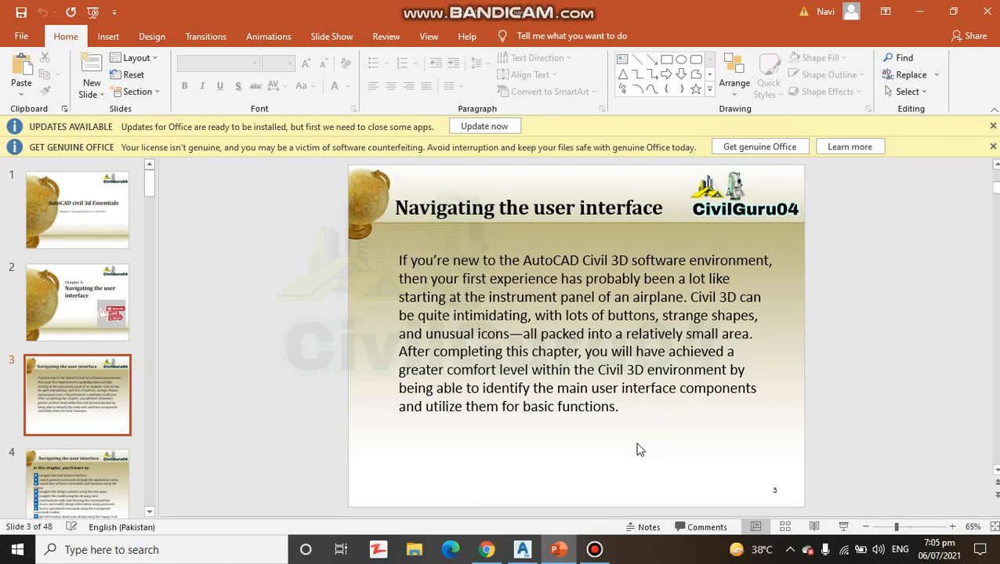
mouse_move(950, 339)
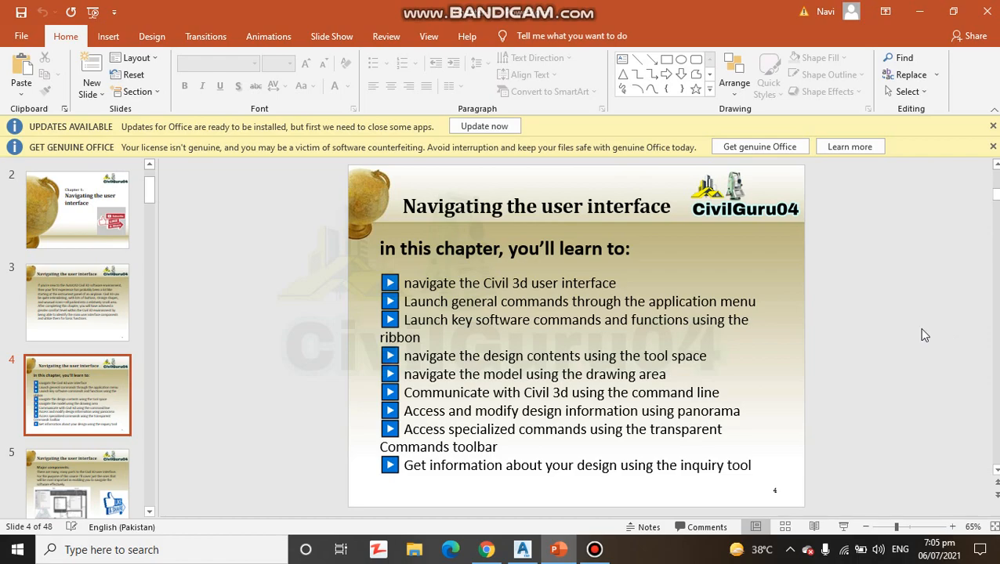
mouse_move(898, 351)
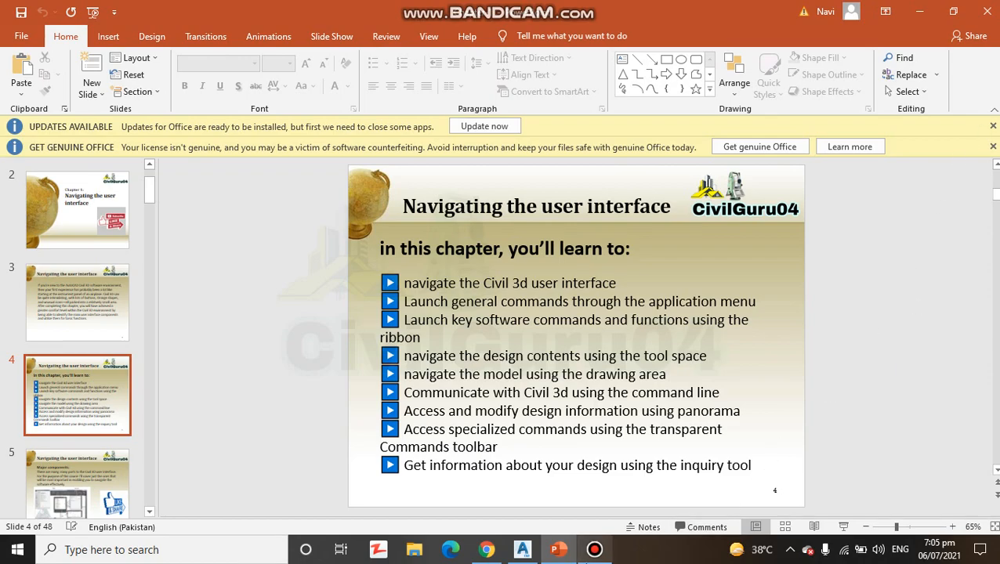
- Show slide 4, the bulleted list of this chapter's learning objectives
click(595, 548)
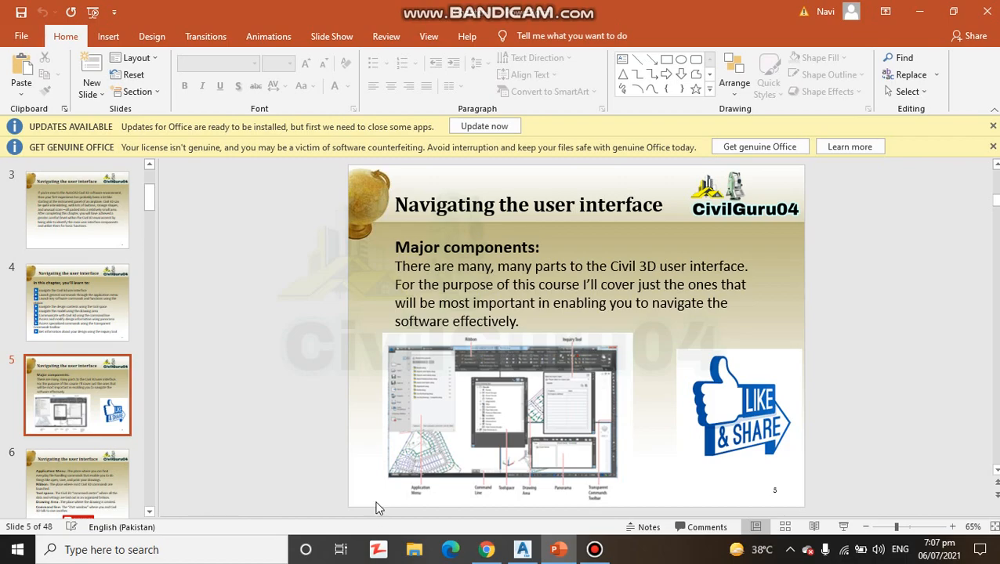
mouse_move(922, 536)
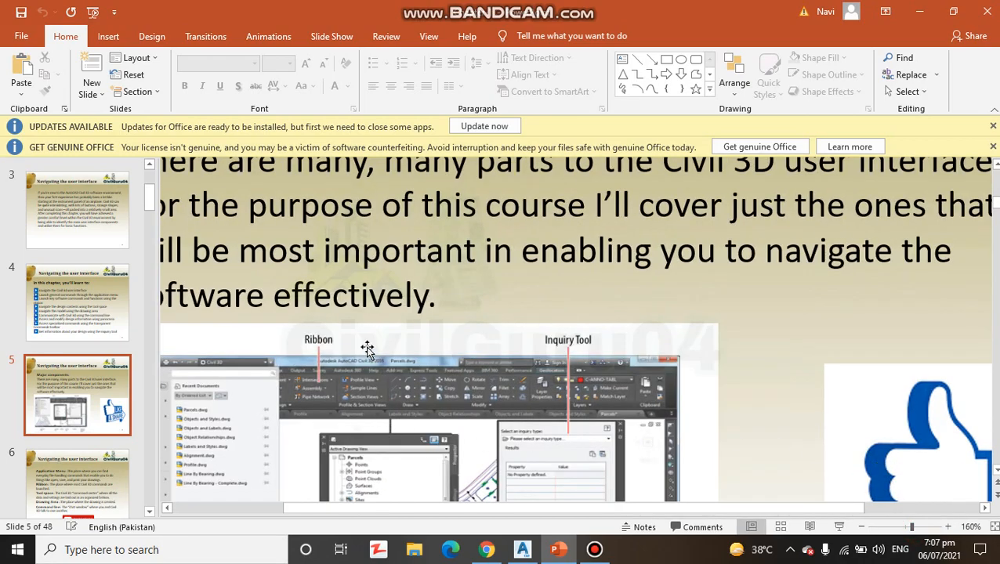
- Zoom in on slide 5's labelled screenshot of the Civil 3D interface components
scroll(down, 3)
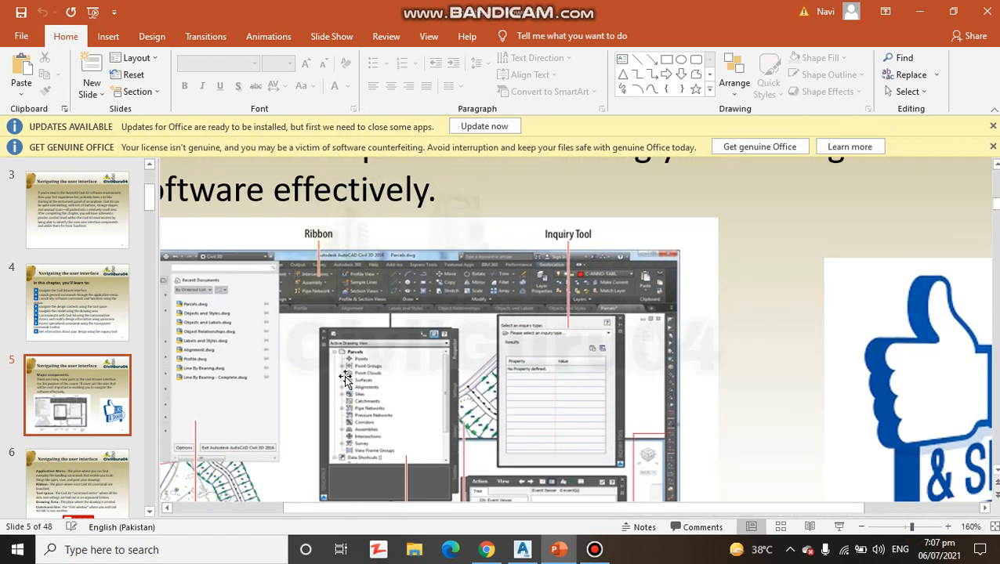
mouse_move(314, 284)
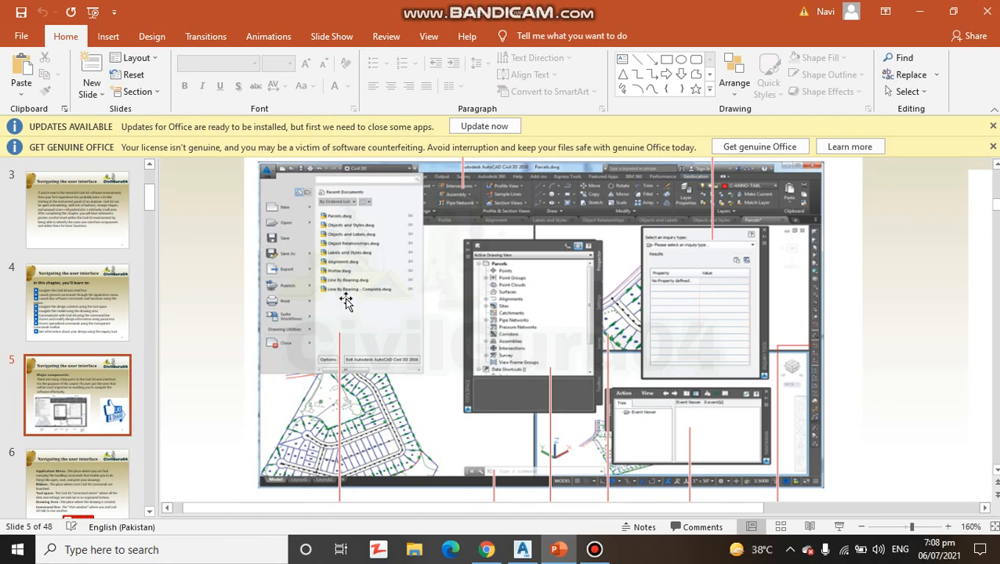
mouse_move(382, 326)
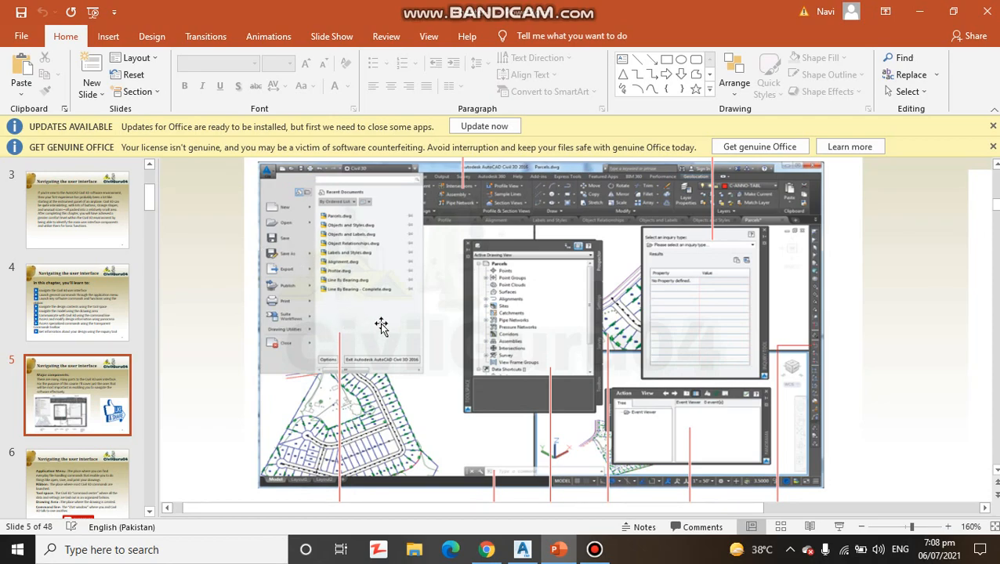
mouse_move(556, 468)
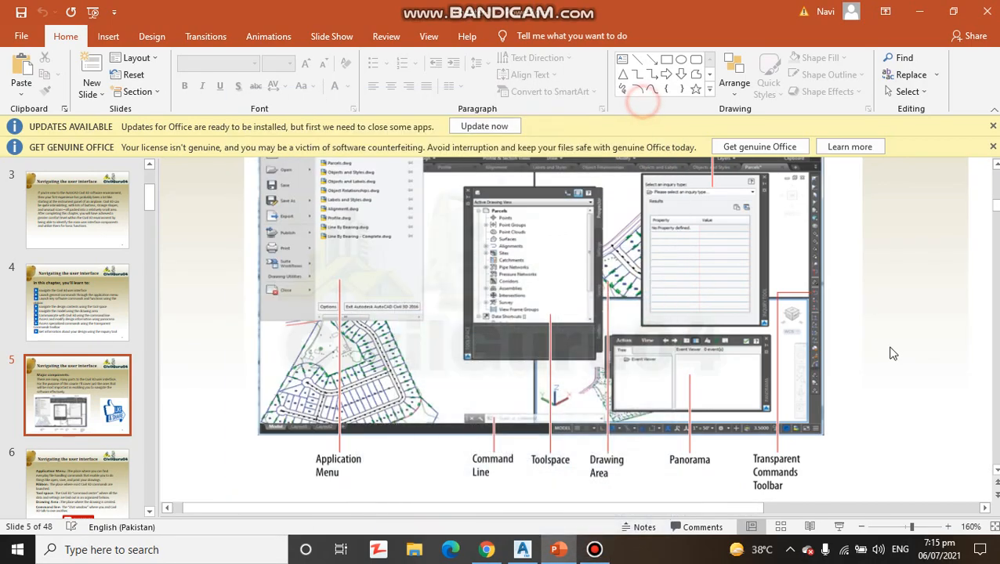
mouse_move(625, 448)
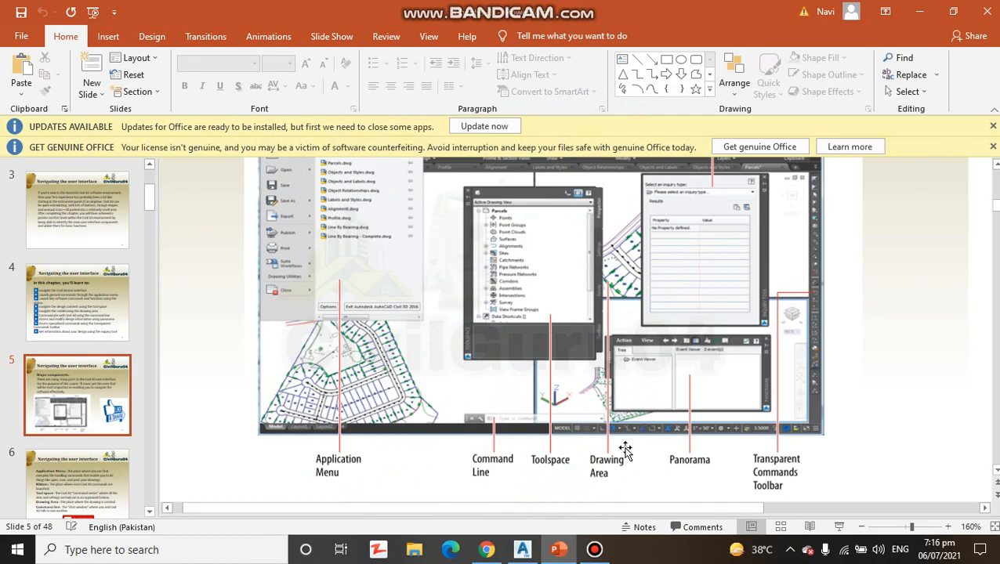
mouse_move(627, 281)
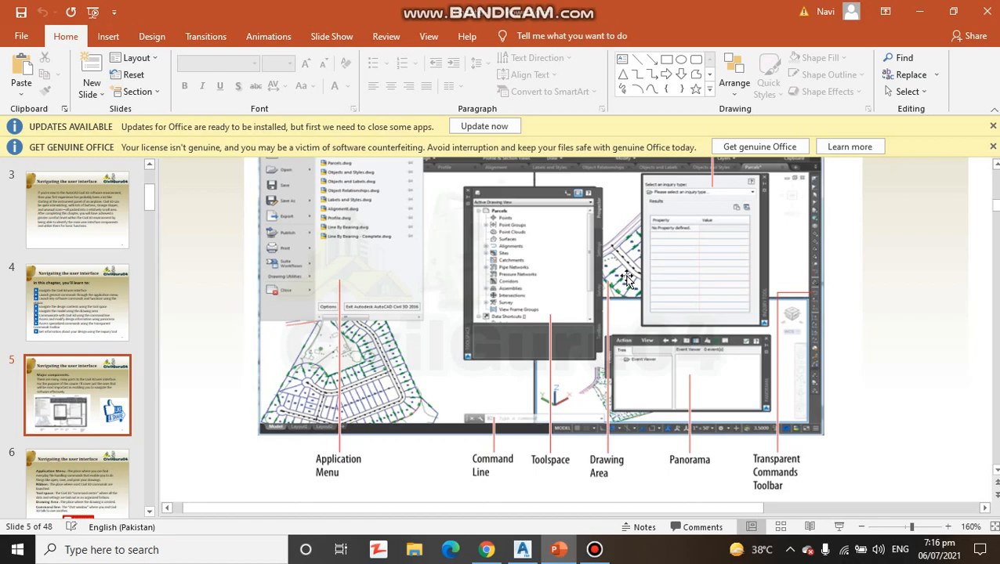
mouse_move(576, 263)
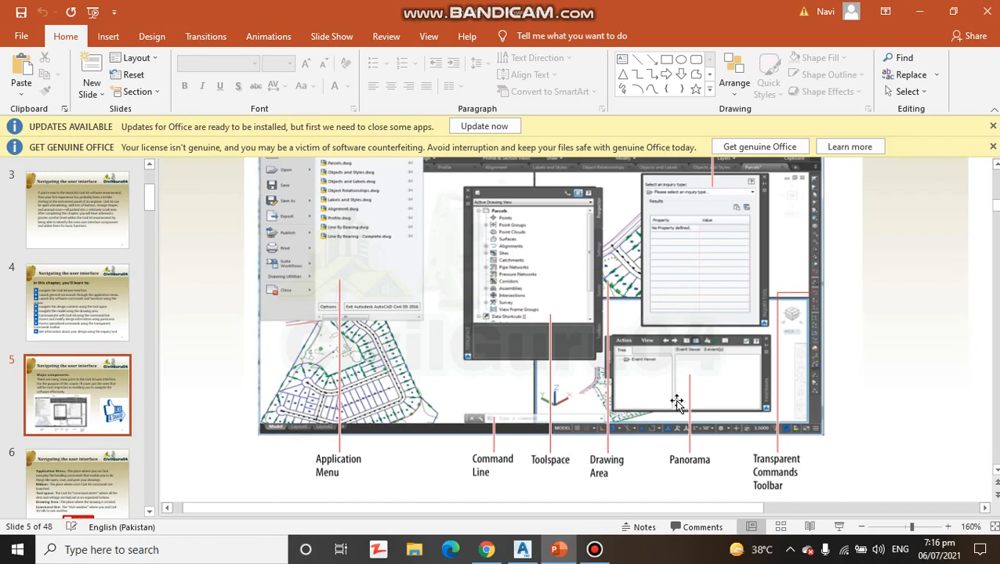
mouse_move(696, 390)
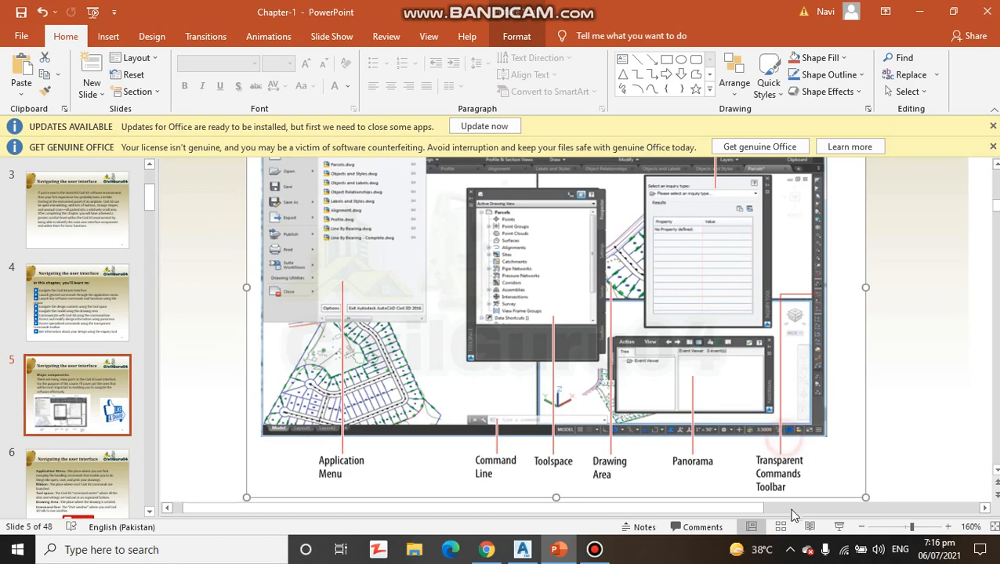
mouse_move(922, 358)
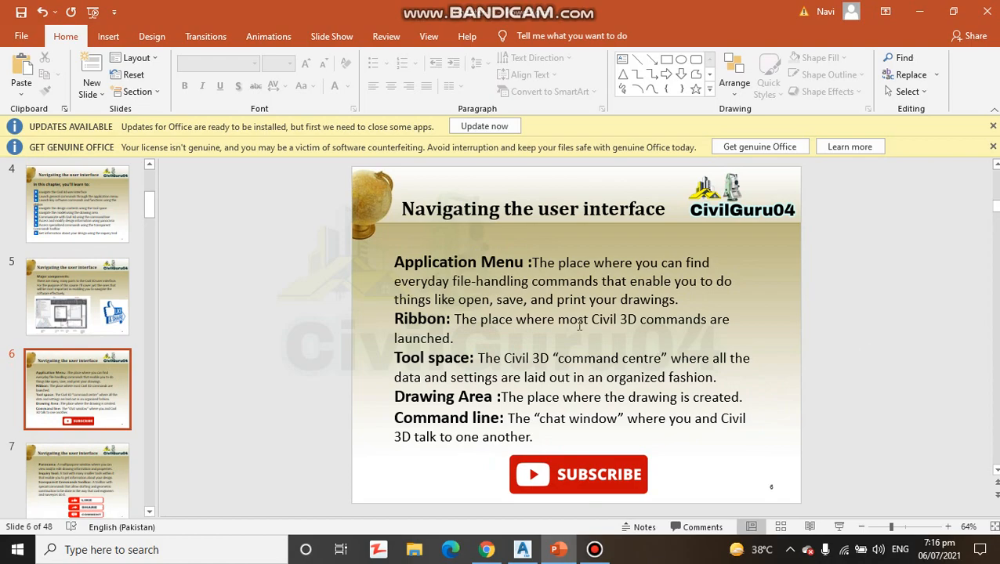
mouse_move(815, 378)
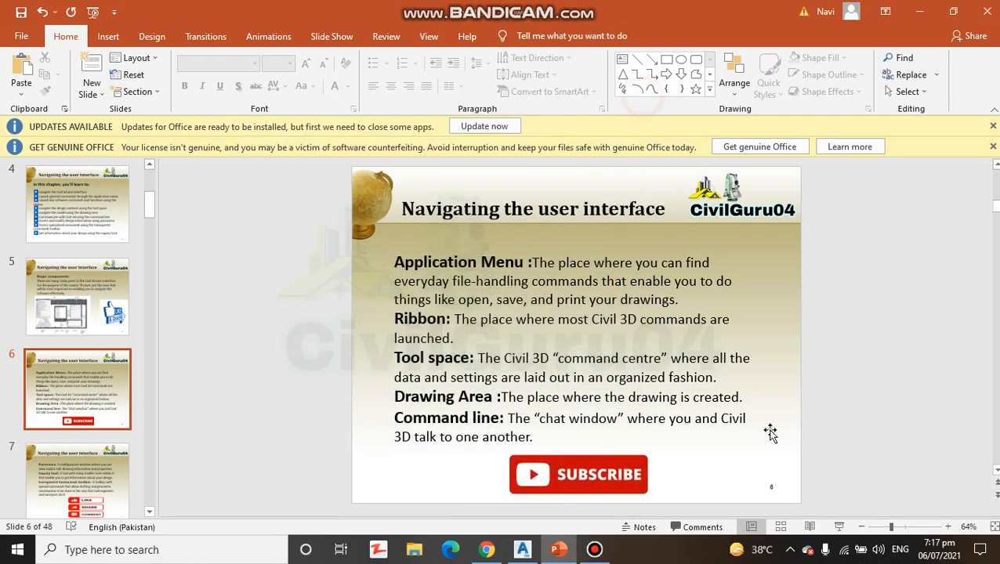
mouse_move(847, 375)
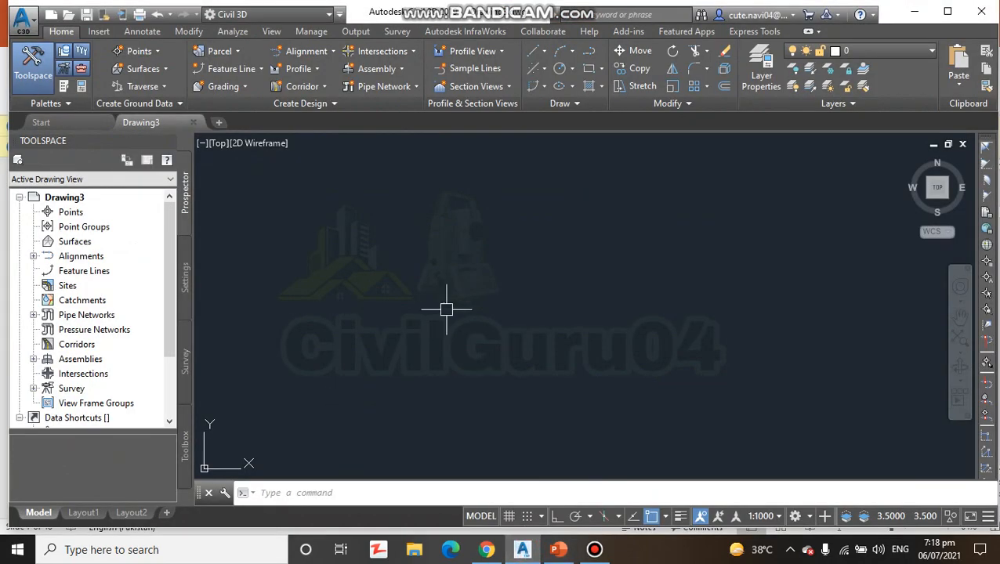
mouse_move(437, 285)
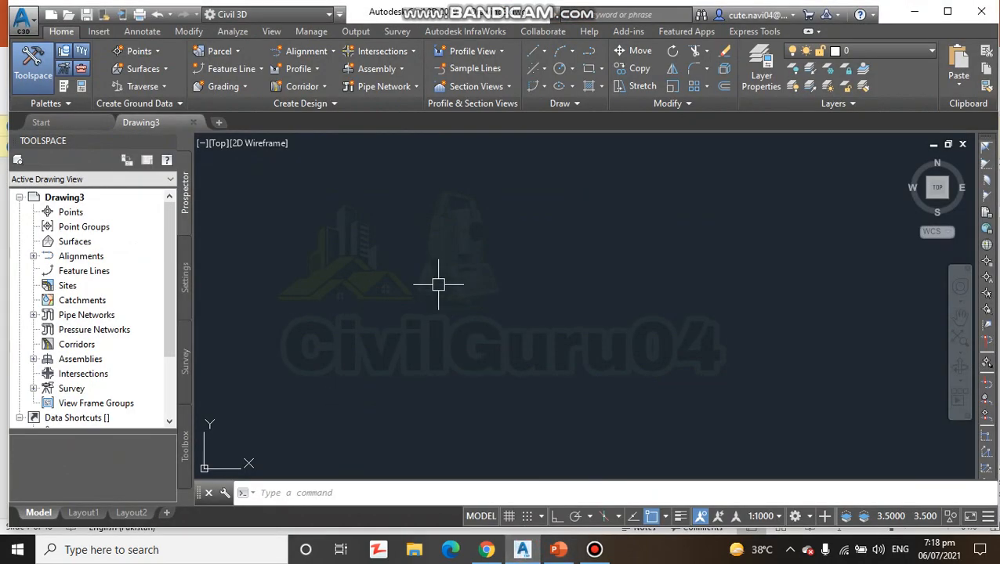
click(22, 14)
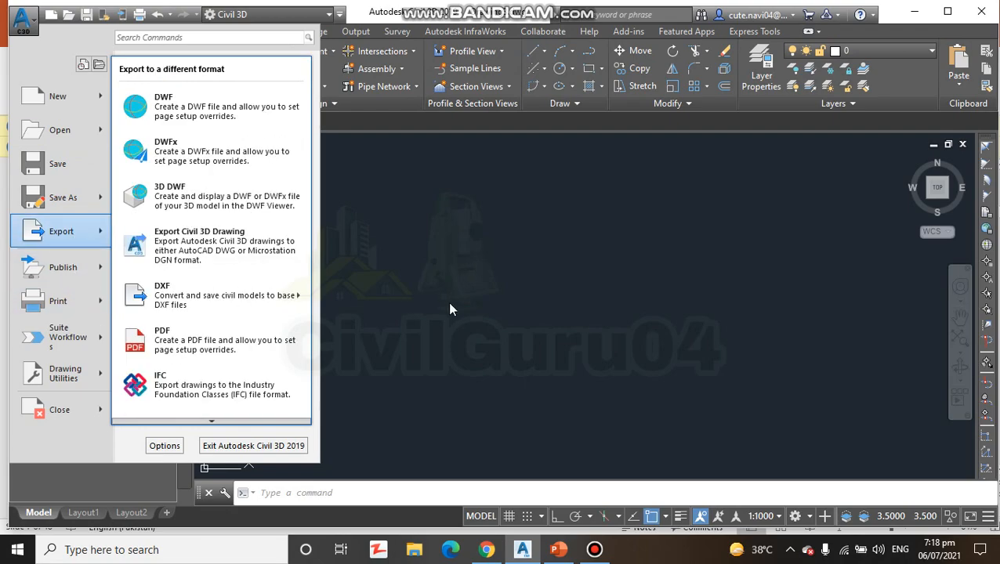
mouse_move(66, 373)
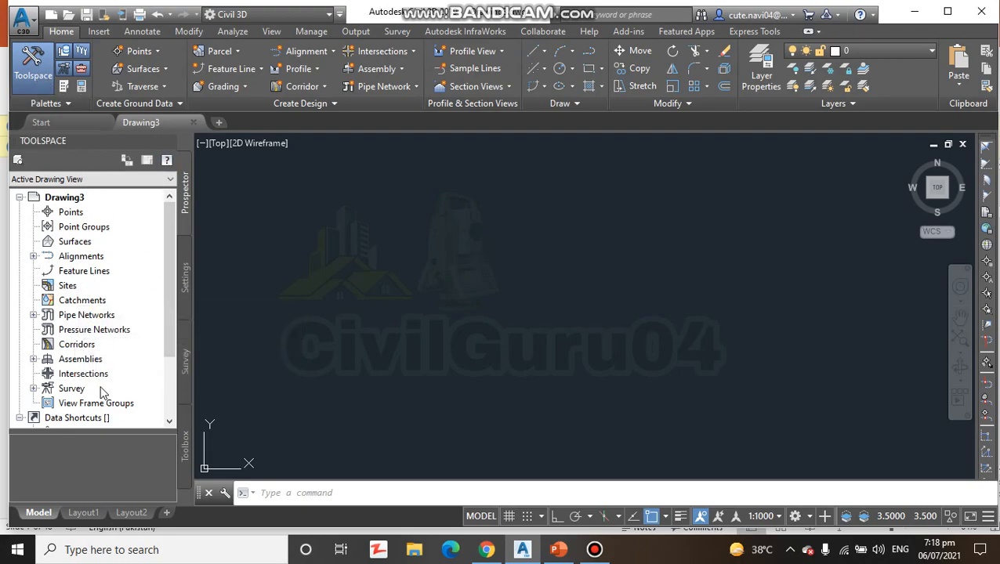
click(33, 66)
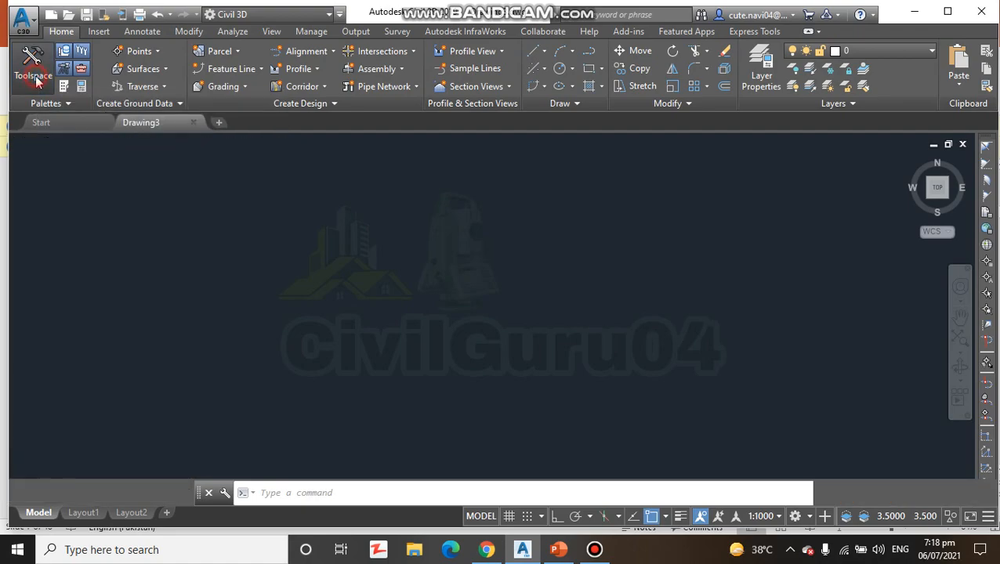
click(33, 67)
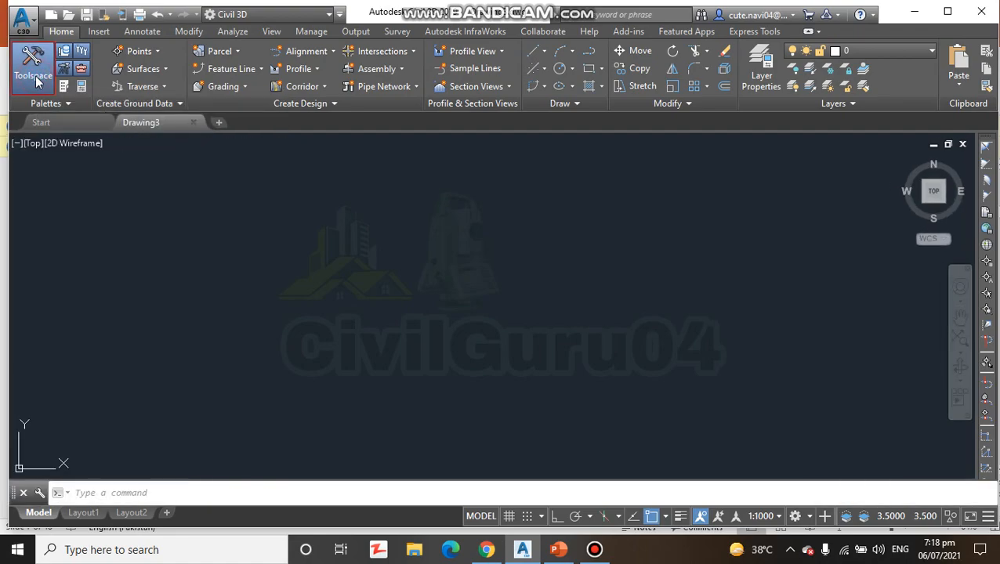
click(33, 66)
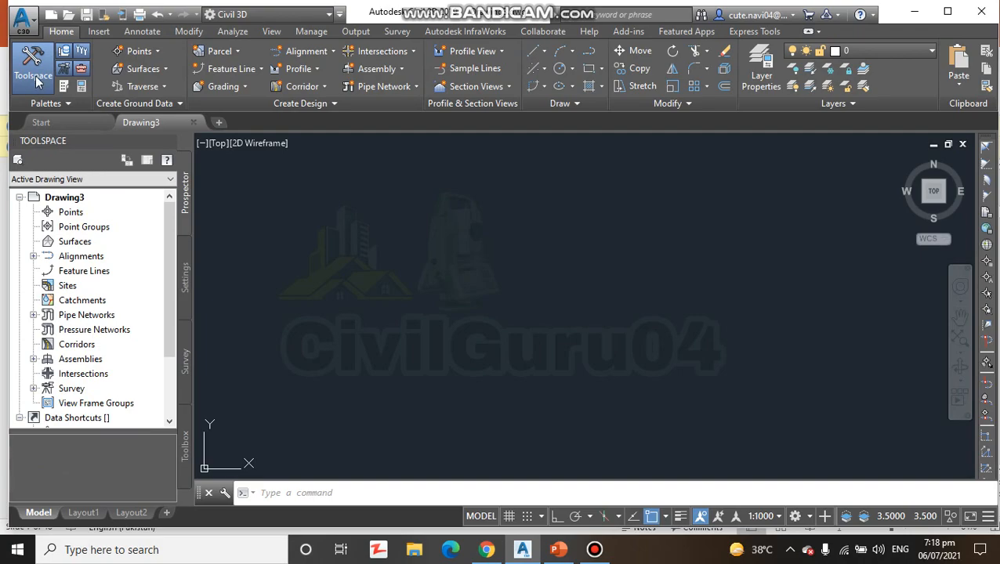
click(33, 66)
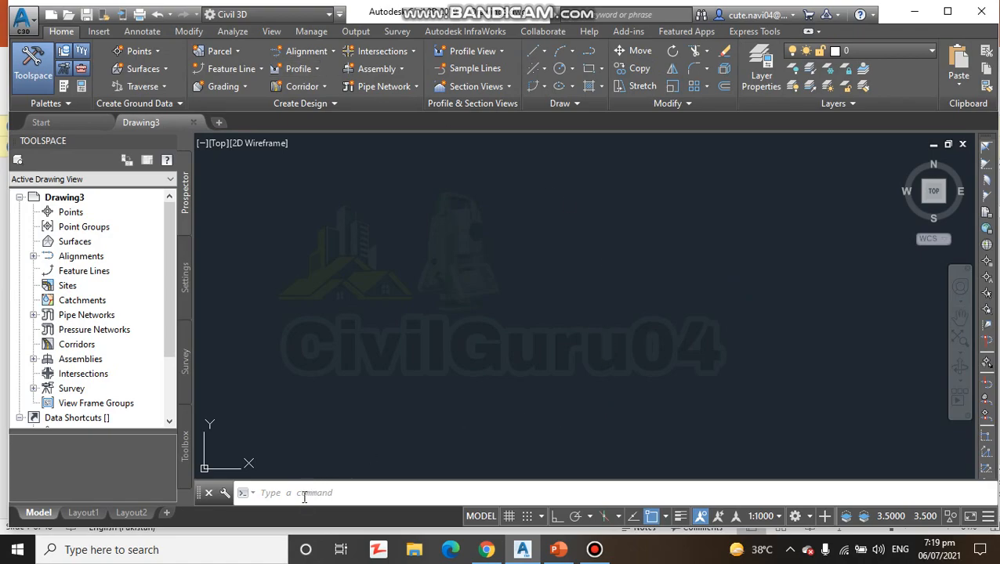
click(304, 492)
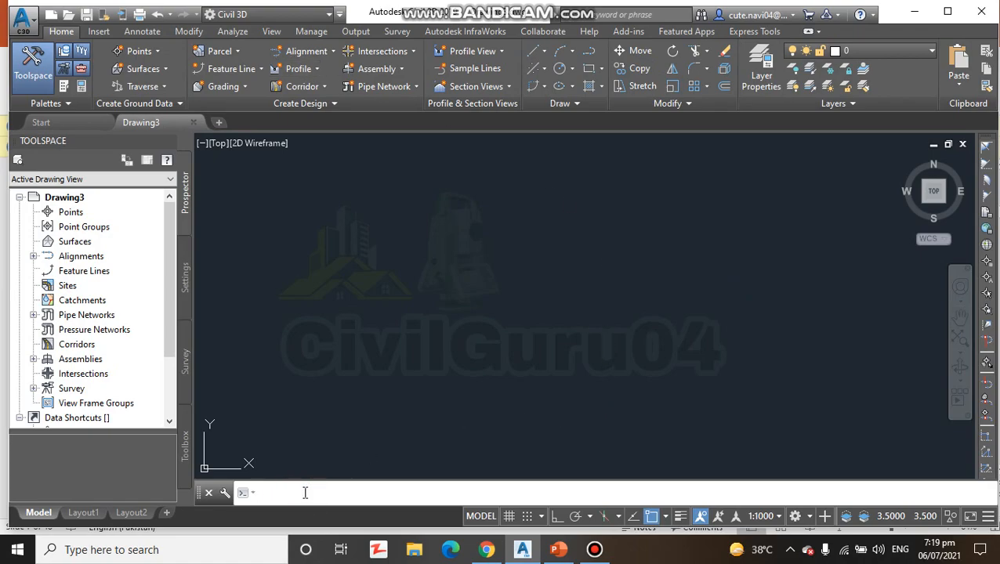